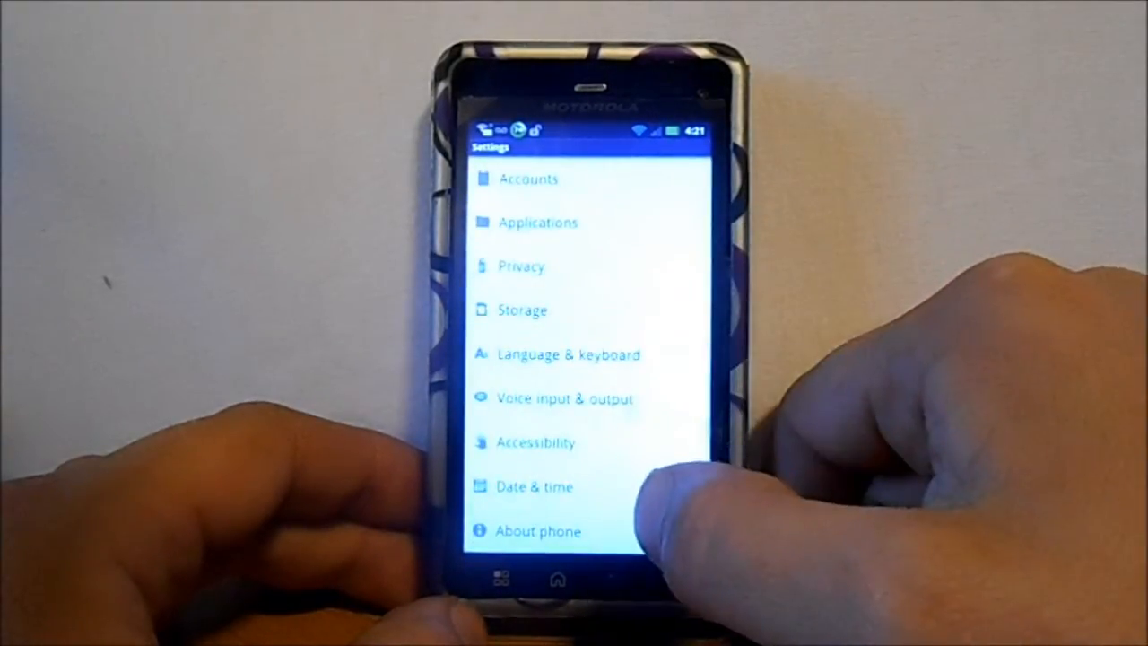
View the Droid 3's About phone page with system version, model and build number
click(539, 531)
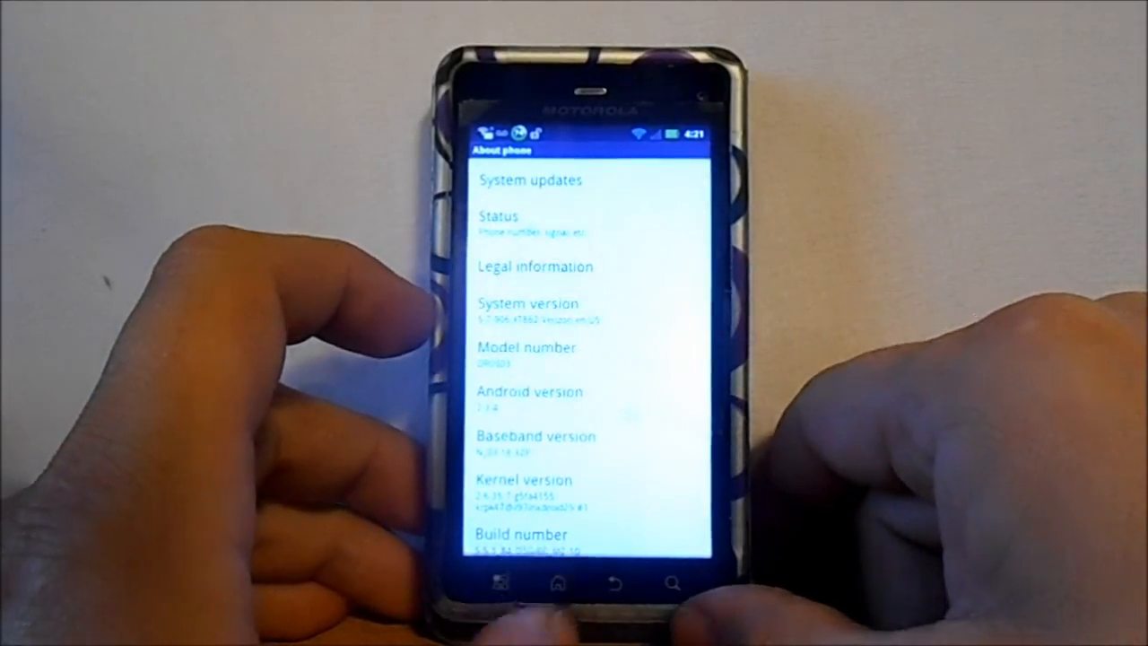
click(558, 583)
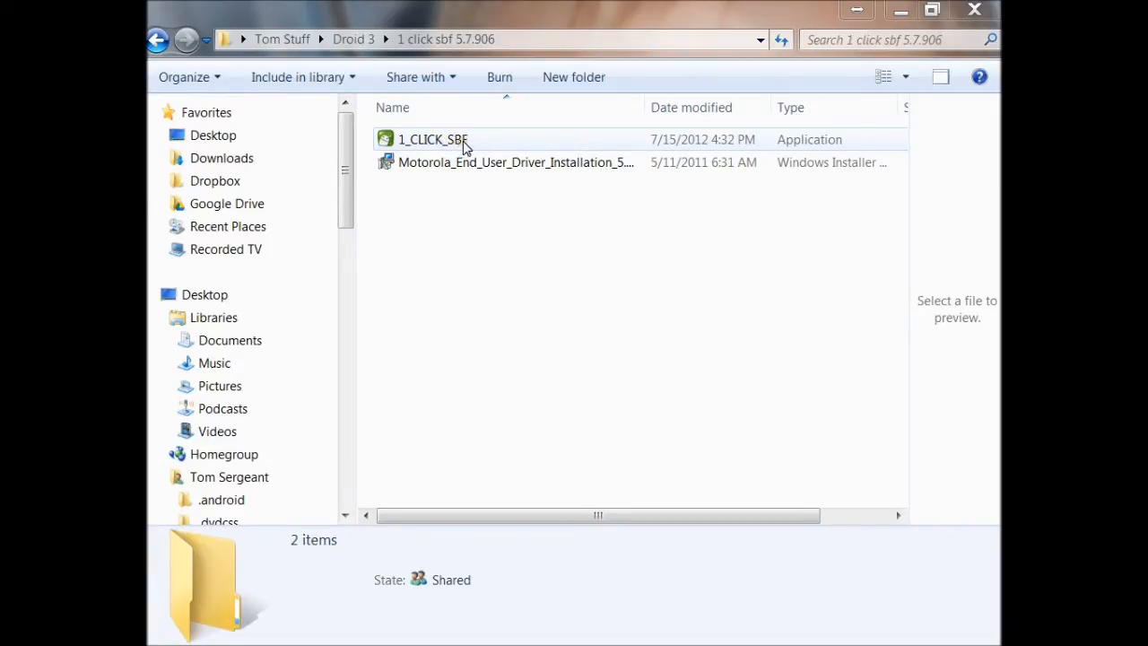
Launch 1_CLICK_SBF from the 5.7.906 folder and allow the unverified publisher to run
double_click(432, 140)
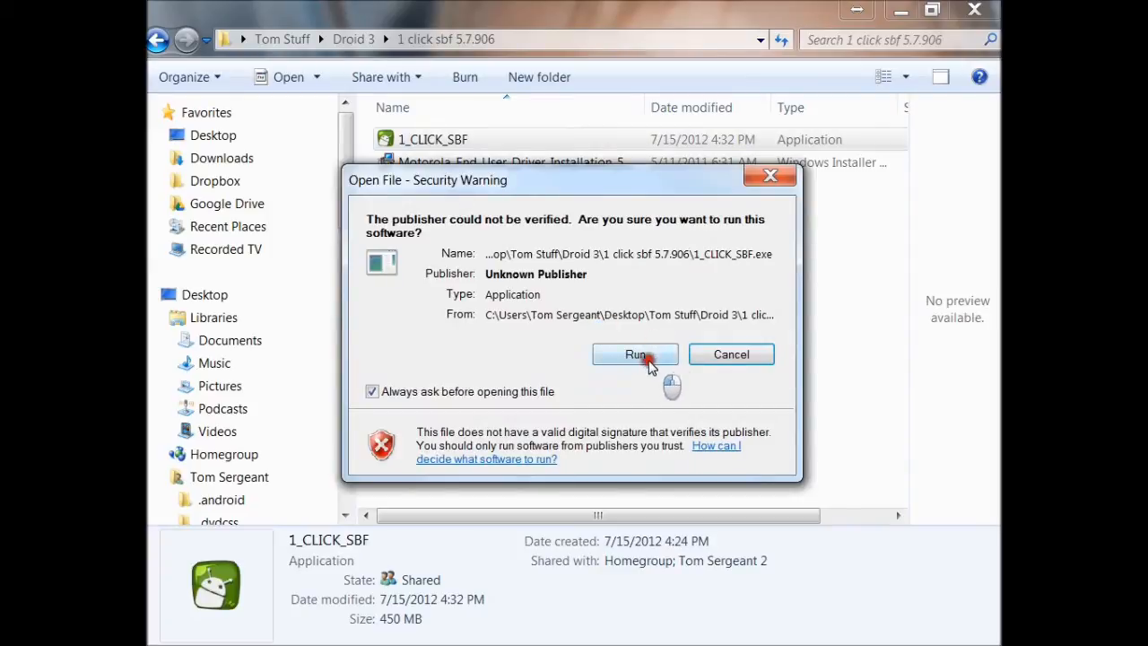
click(635, 355)
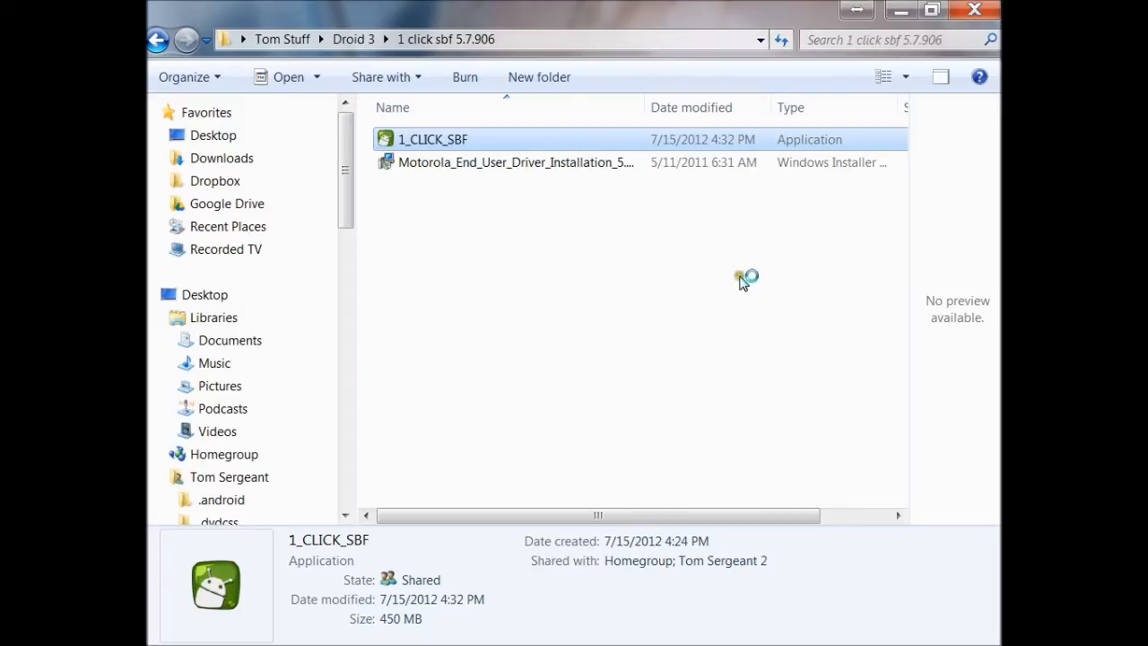
mouse_move(721, 296)
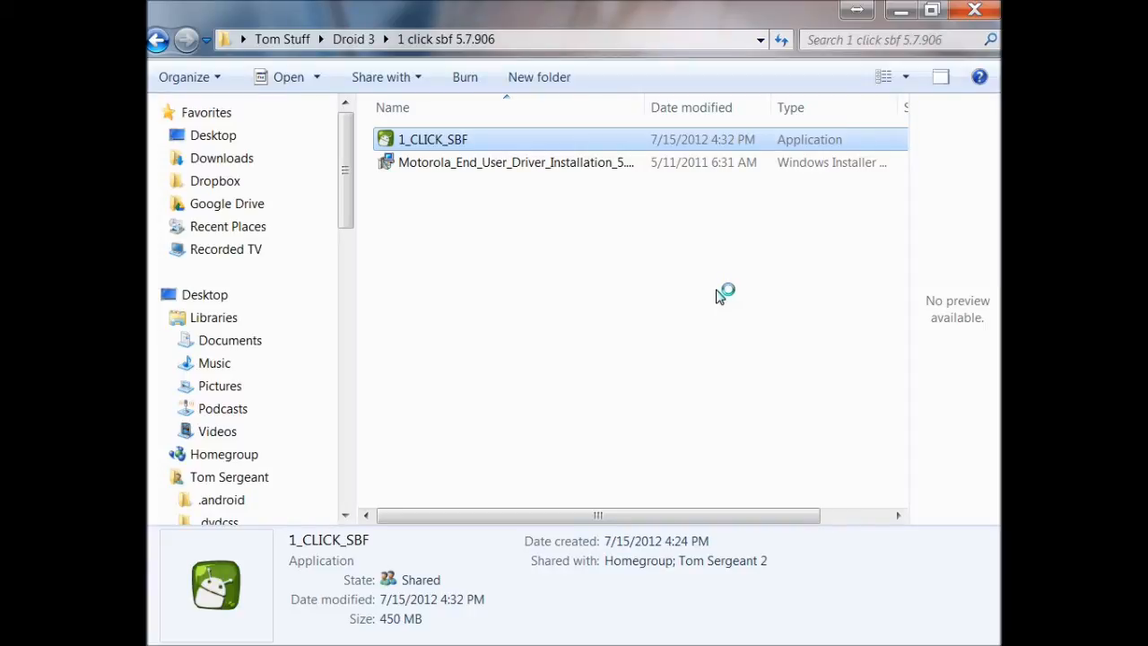
Relaunch 1_CLICK_SBF, grant it admin permission and accept its terms of use
double_click(431, 139)
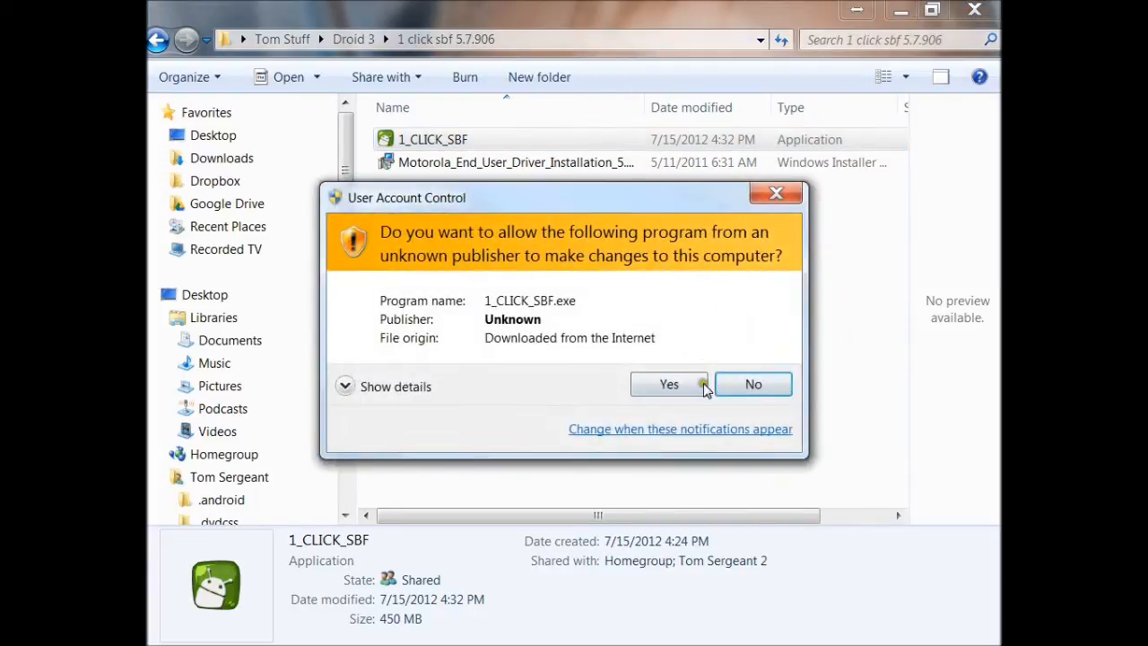
click(668, 384)
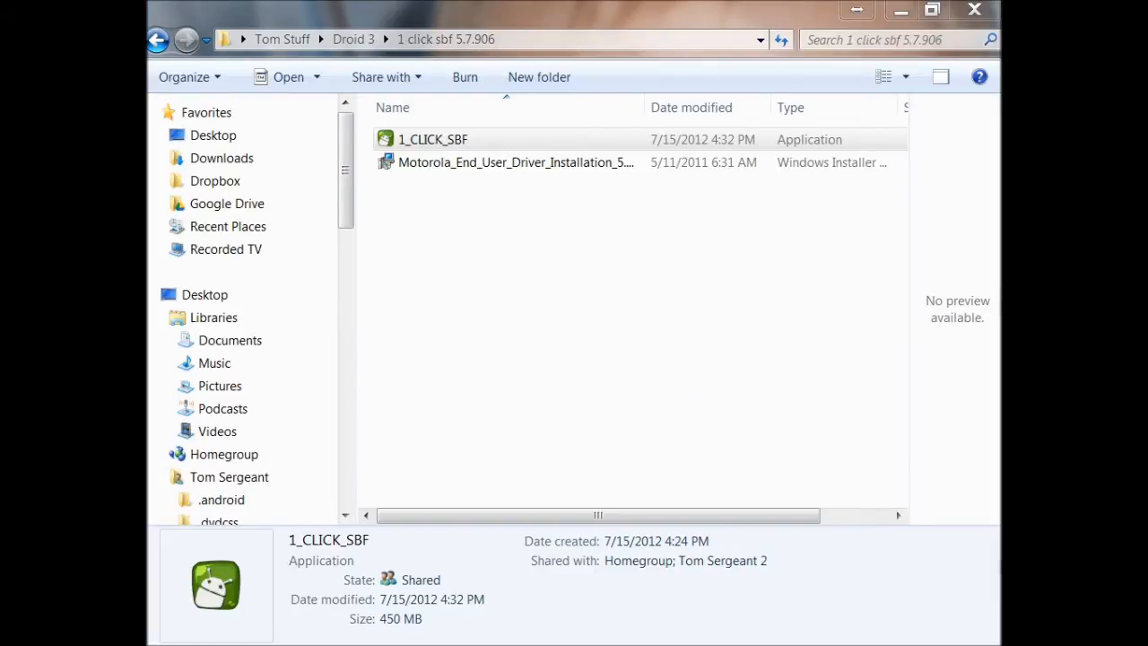
double_click(430, 140)
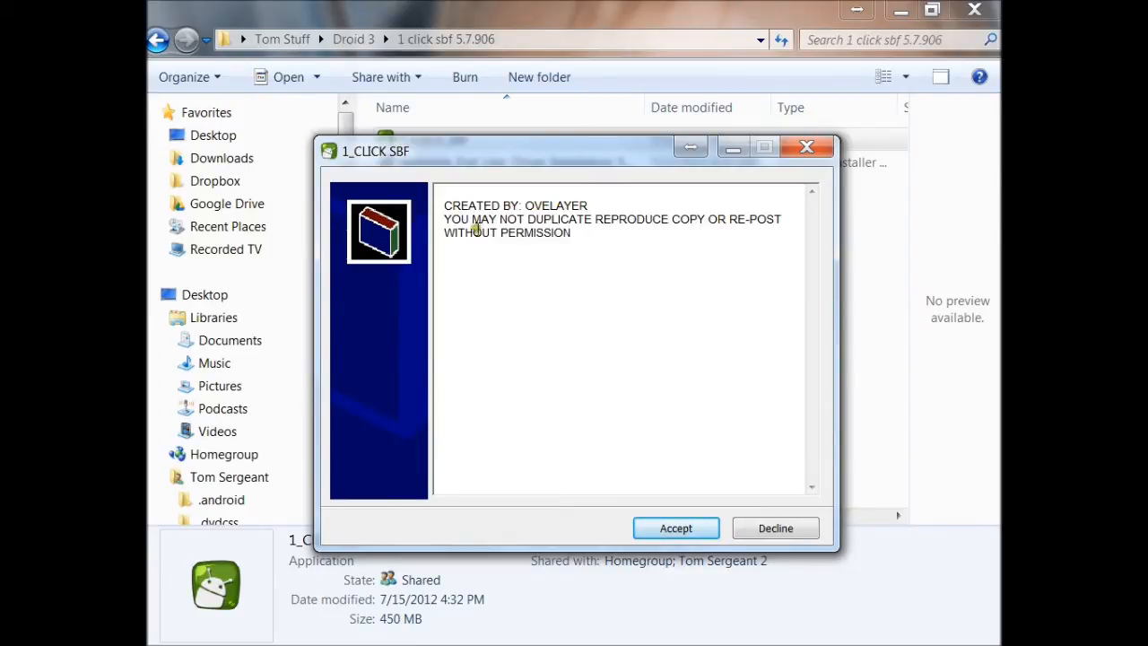
mouse_move(499, 262)
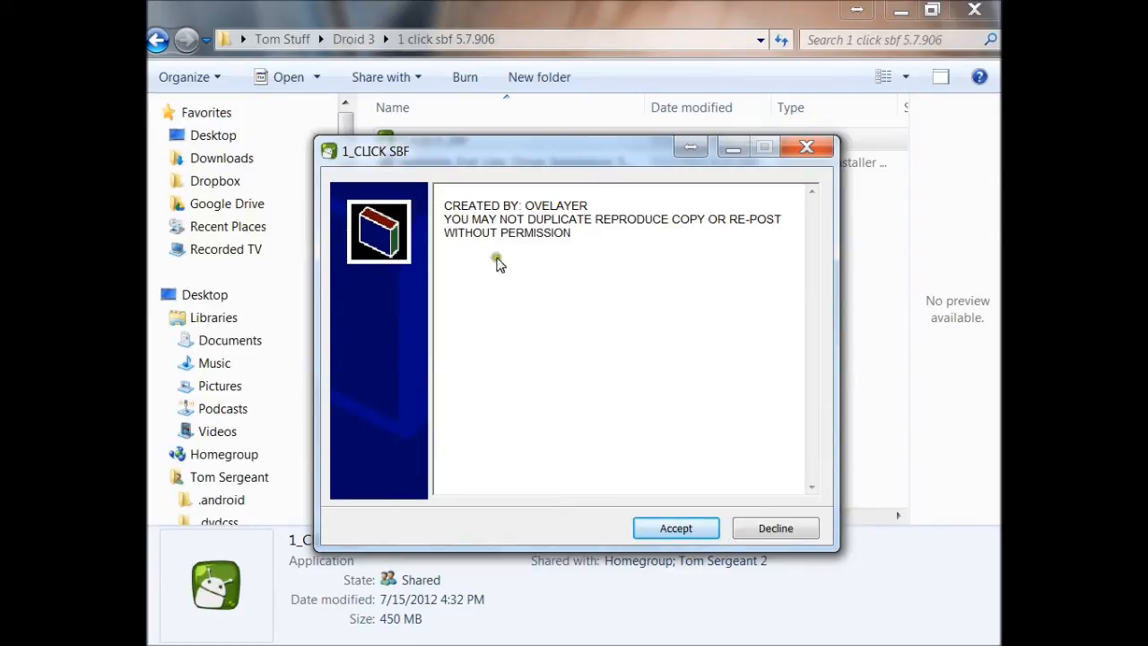
mouse_move(602, 266)
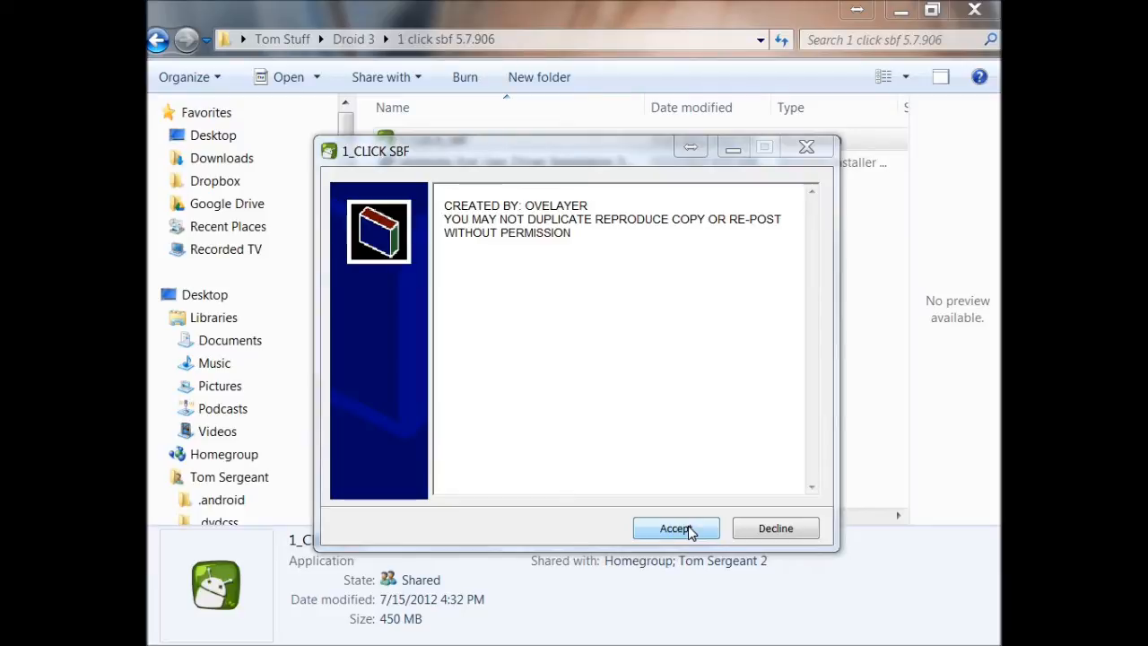
click(675, 528)
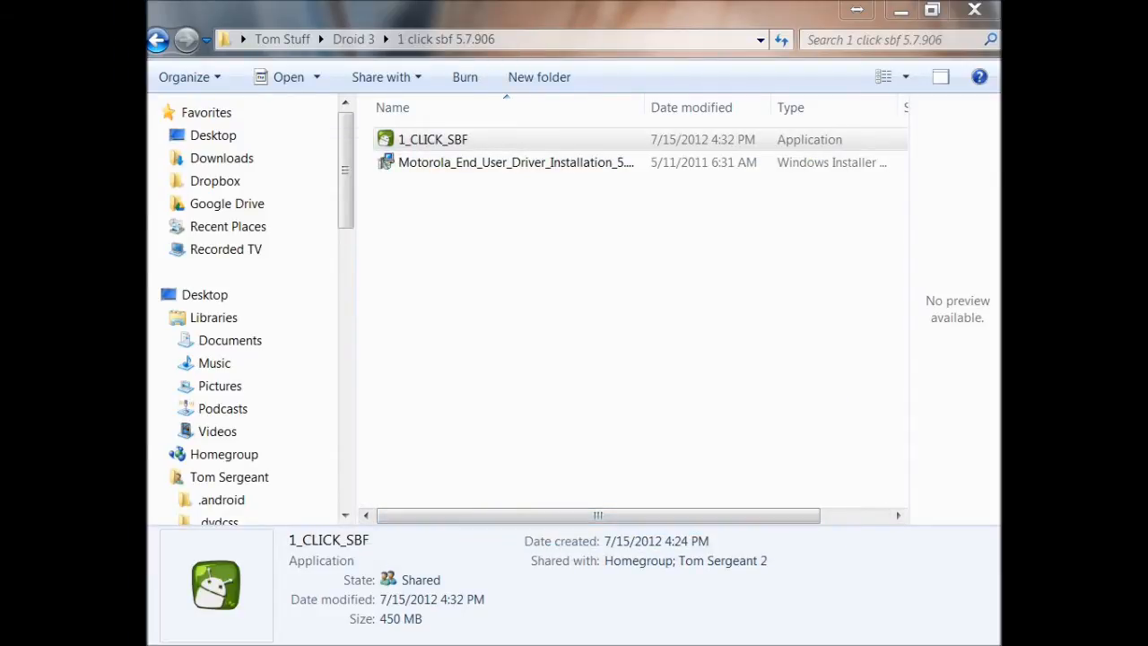
Run the 1-Click SBF flash so it writes recovery, boot, devtree, logo and preinstall to the Droid 3
double_click(432, 140)
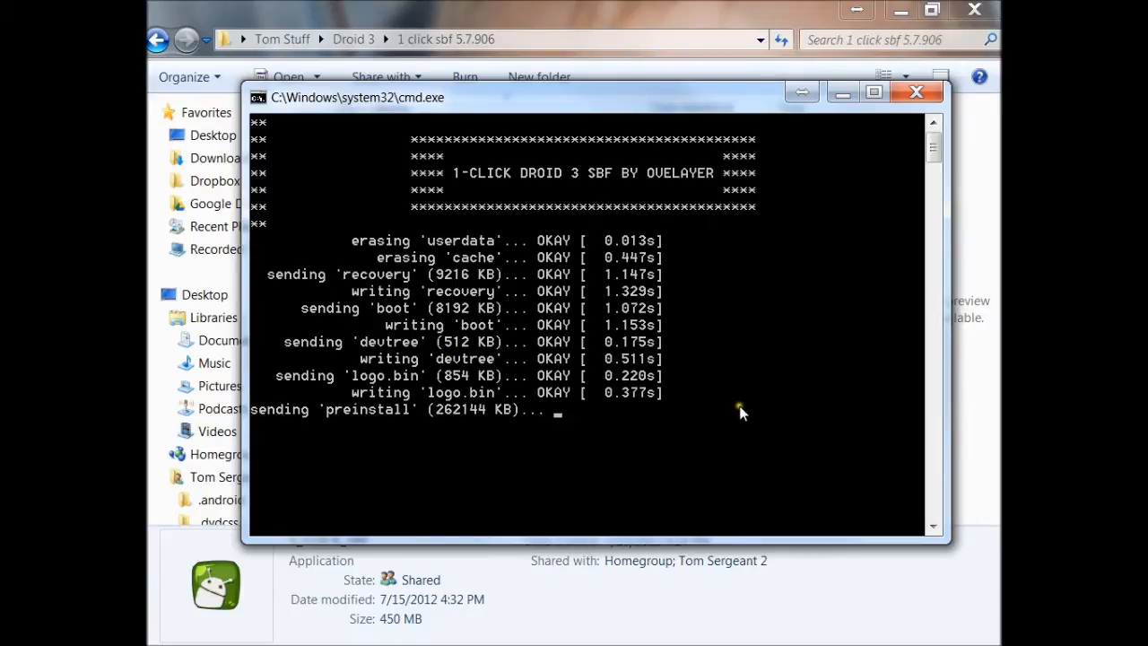
mouse_move(728, 412)
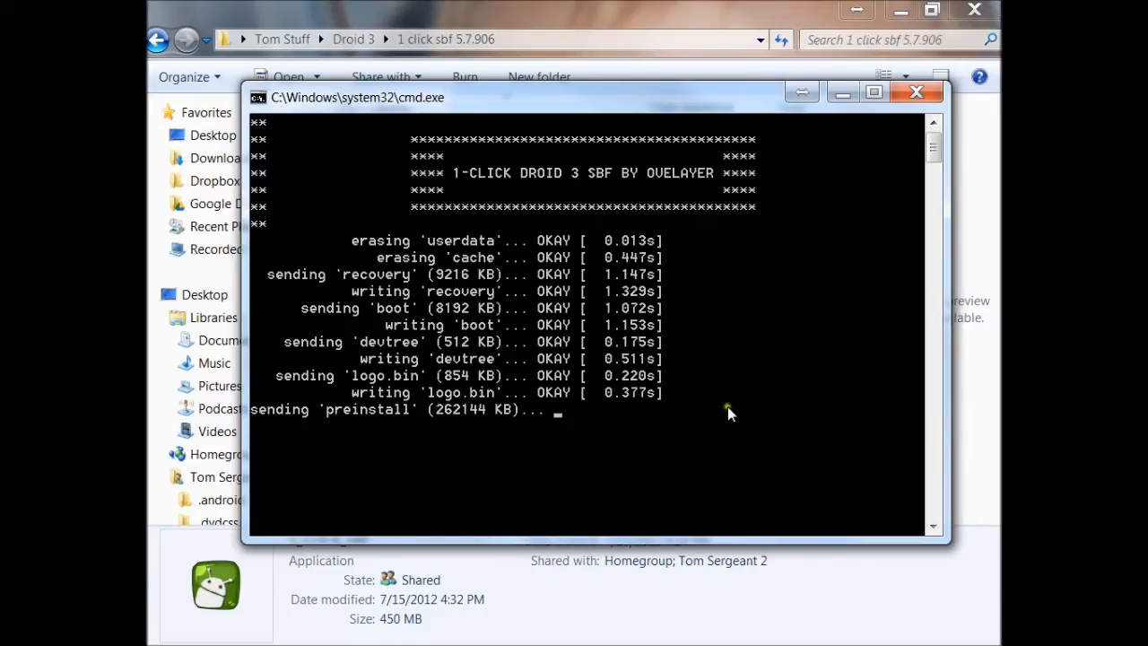
mouse_move(409, 423)
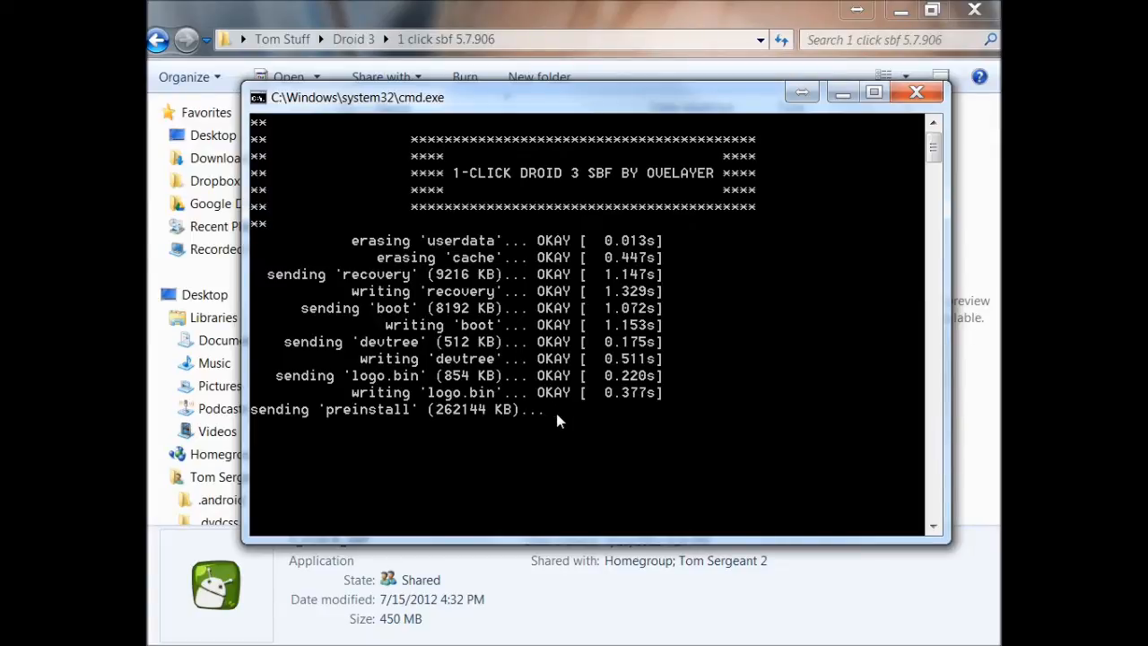
mouse_move(558, 419)
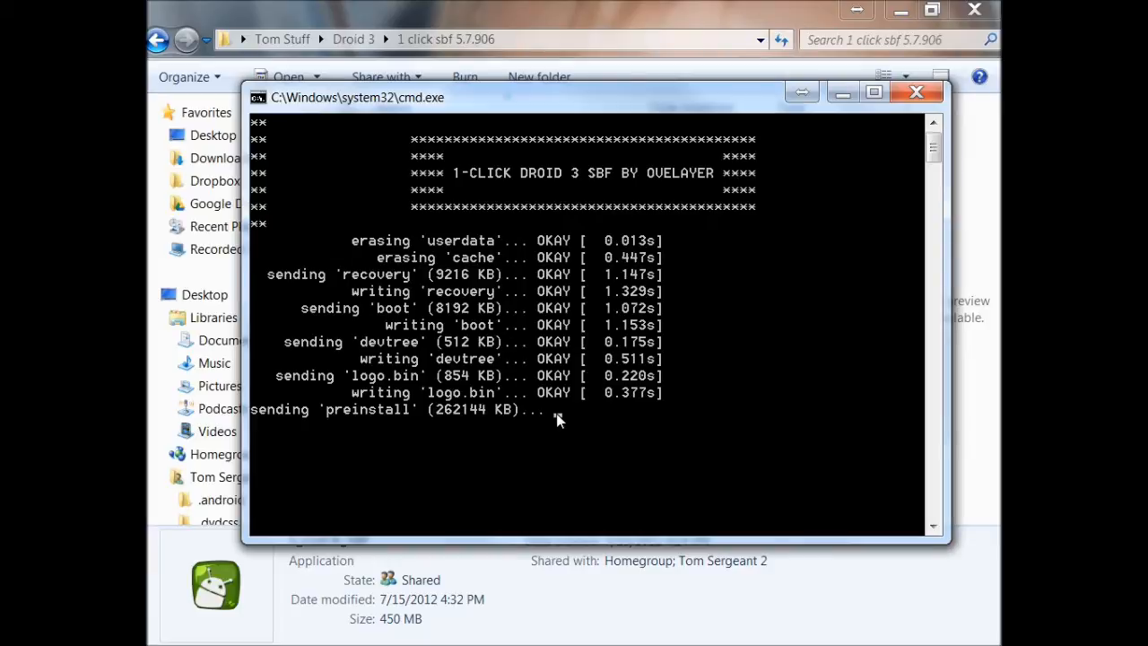
mouse_move(728, 398)
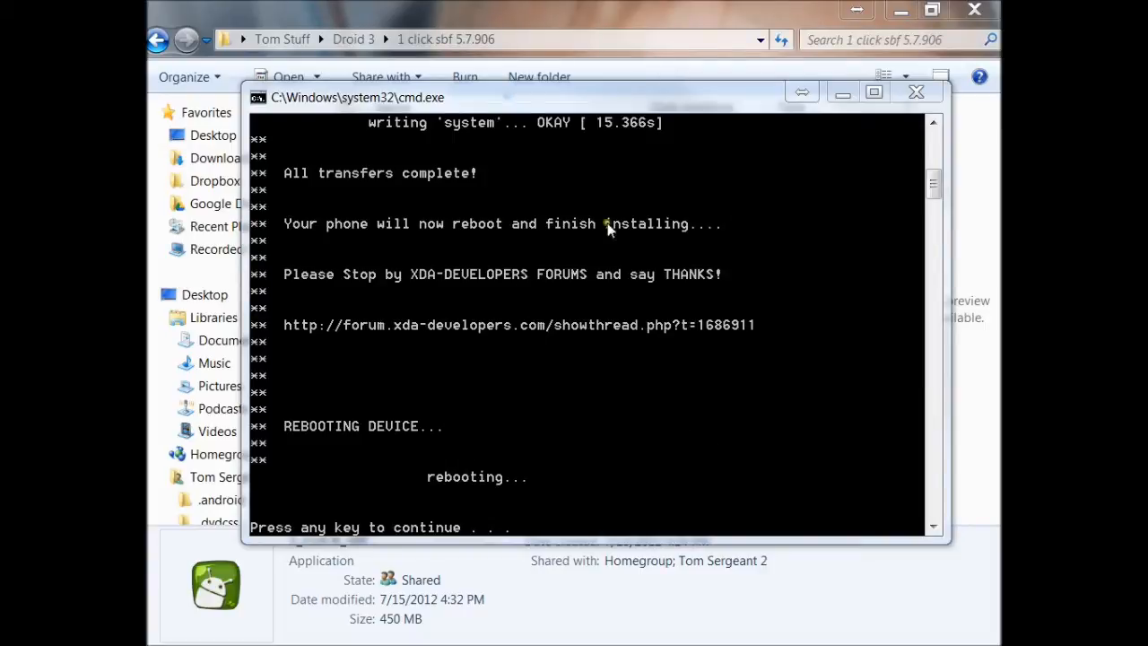
mouse_move(556, 421)
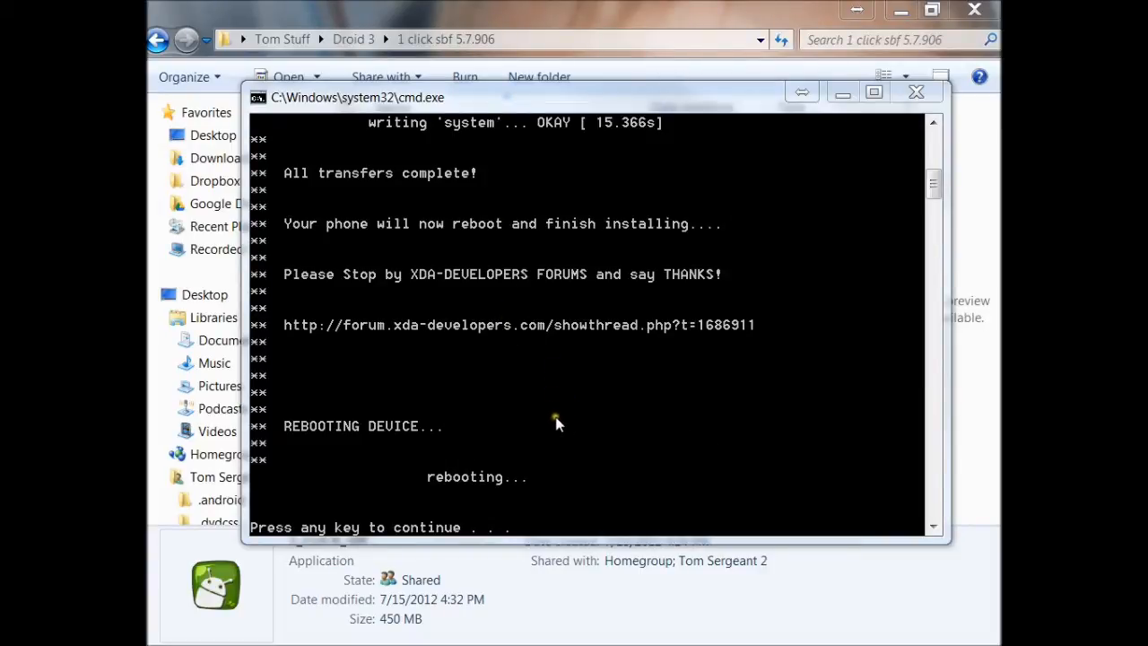
mouse_move(529, 493)
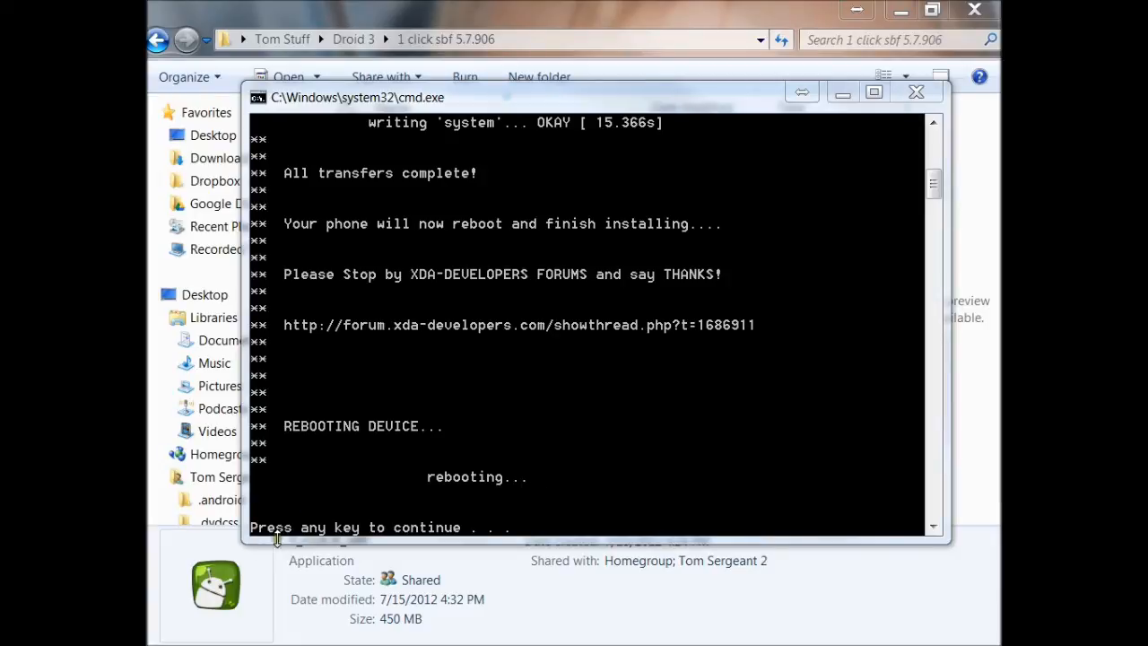
mouse_move(491, 535)
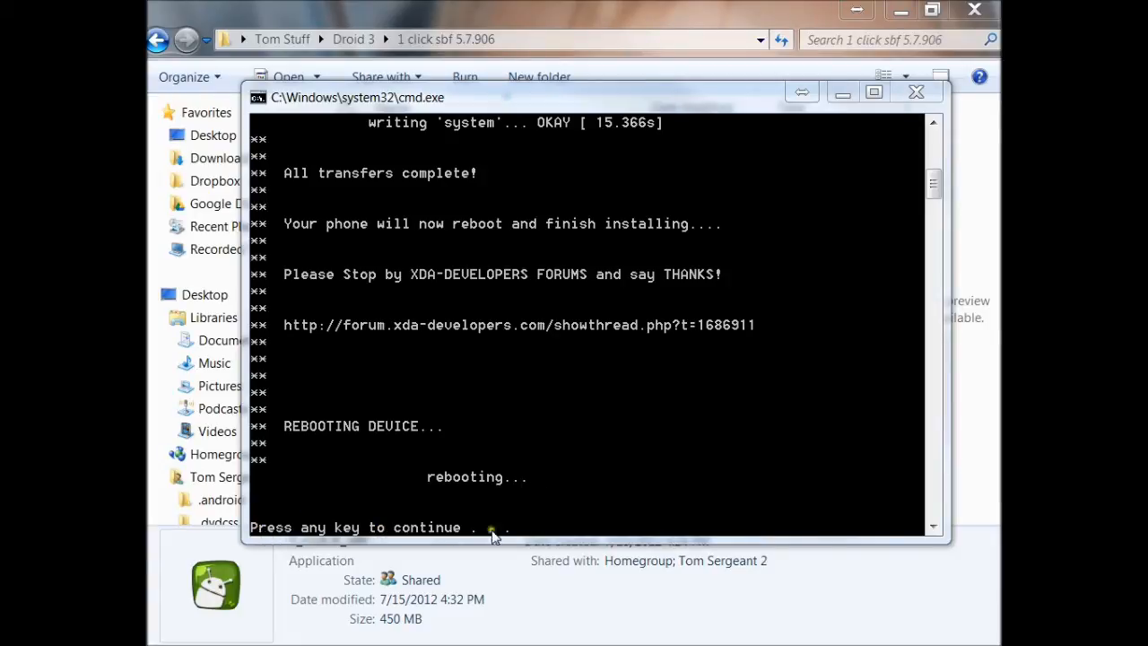
mouse_move(523, 536)
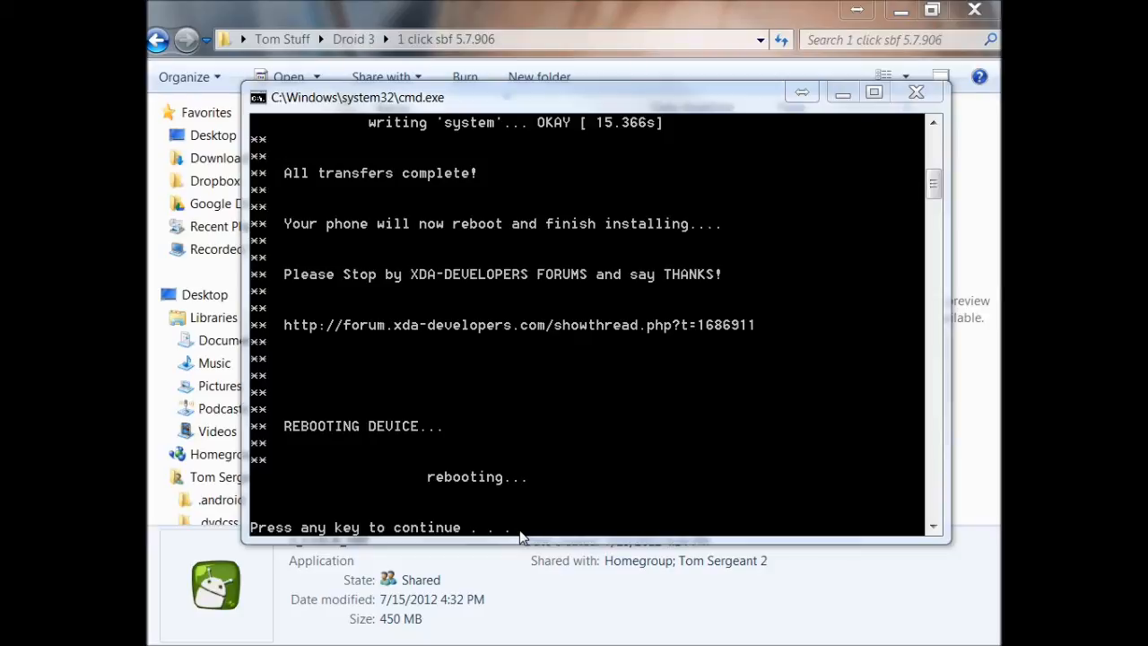
mouse_move(625, 82)
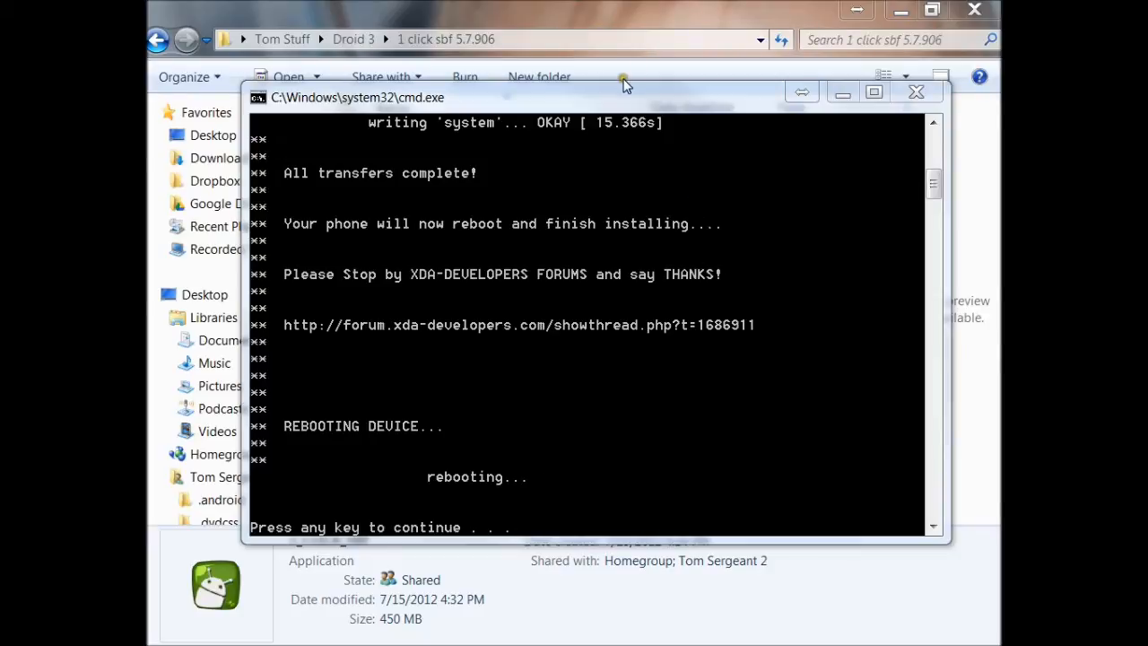
Dismiss the finished flashing tool, returning to the 1 click sbf 5.7.906 folder
key(enter)
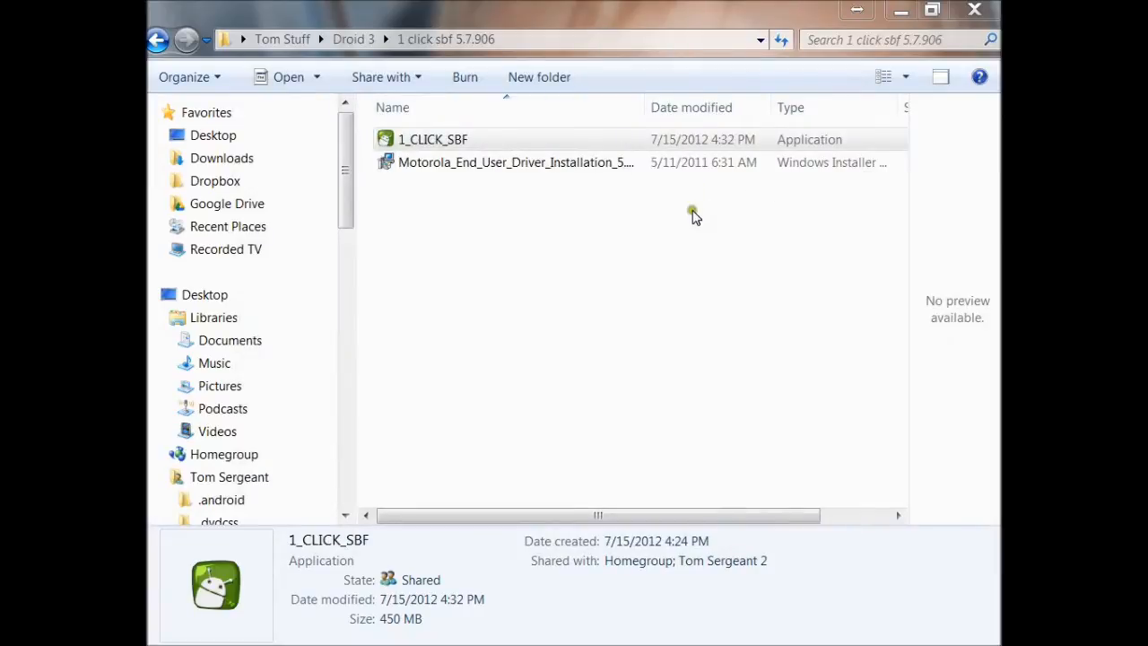
mouse_move(673, 348)
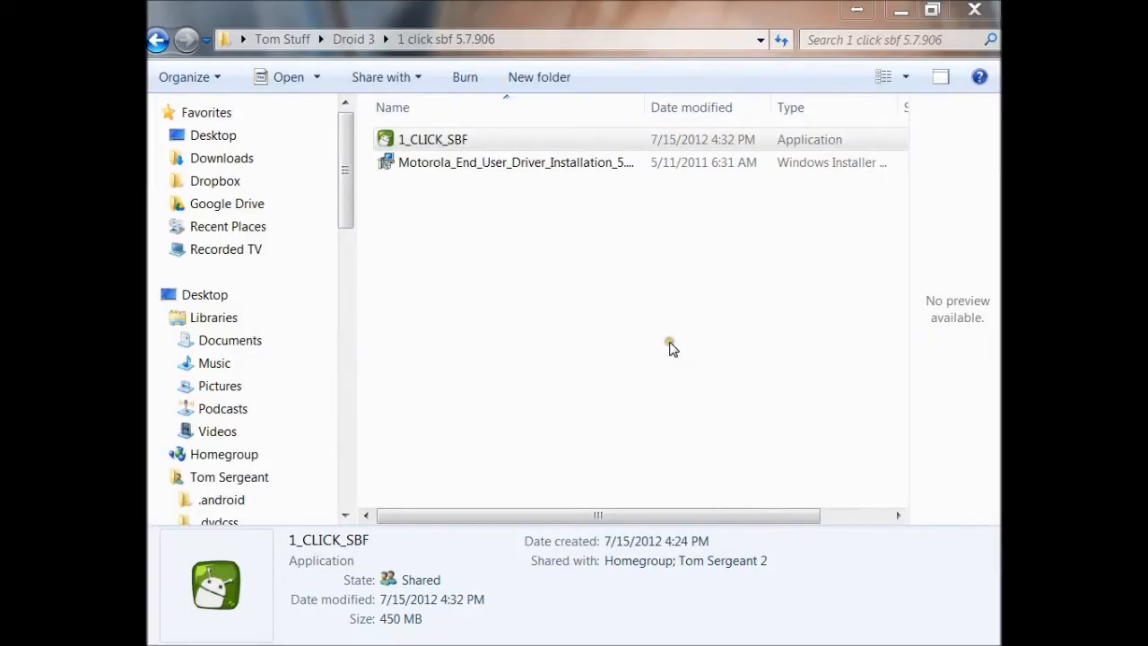
mouse_move(649, 359)
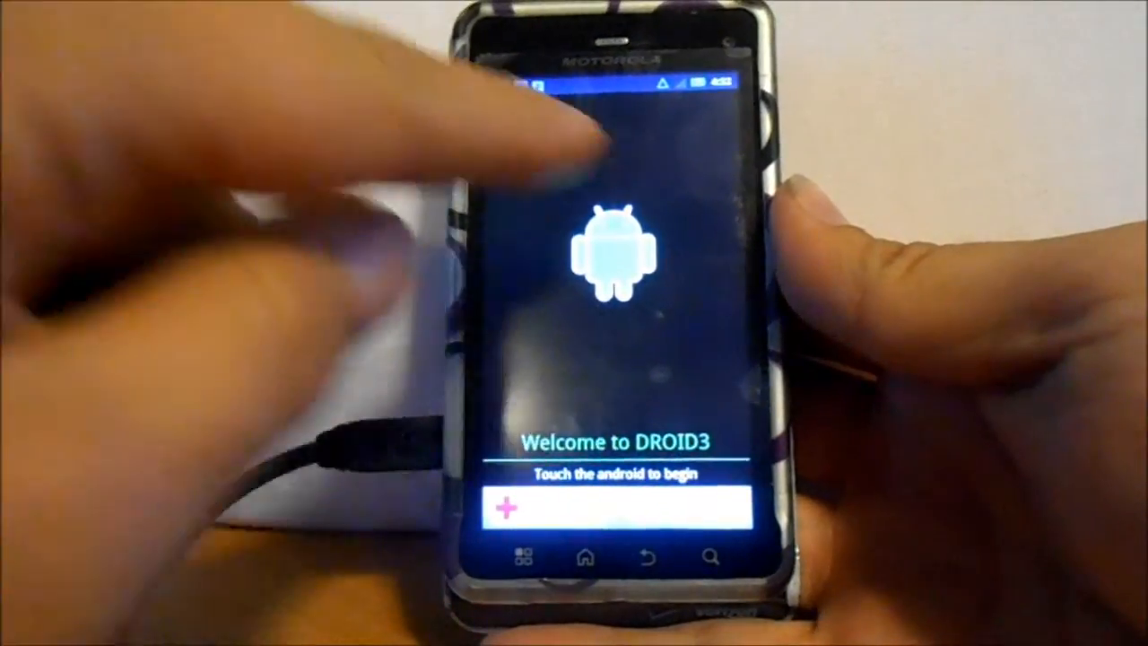
click(610, 255)
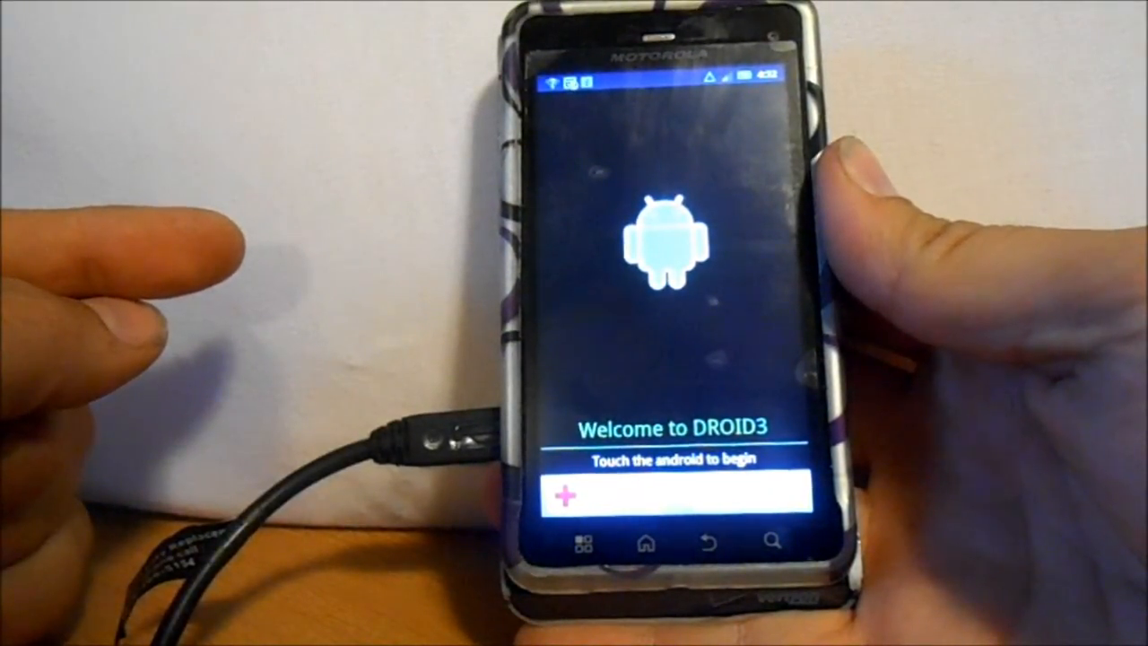
click(655, 242)
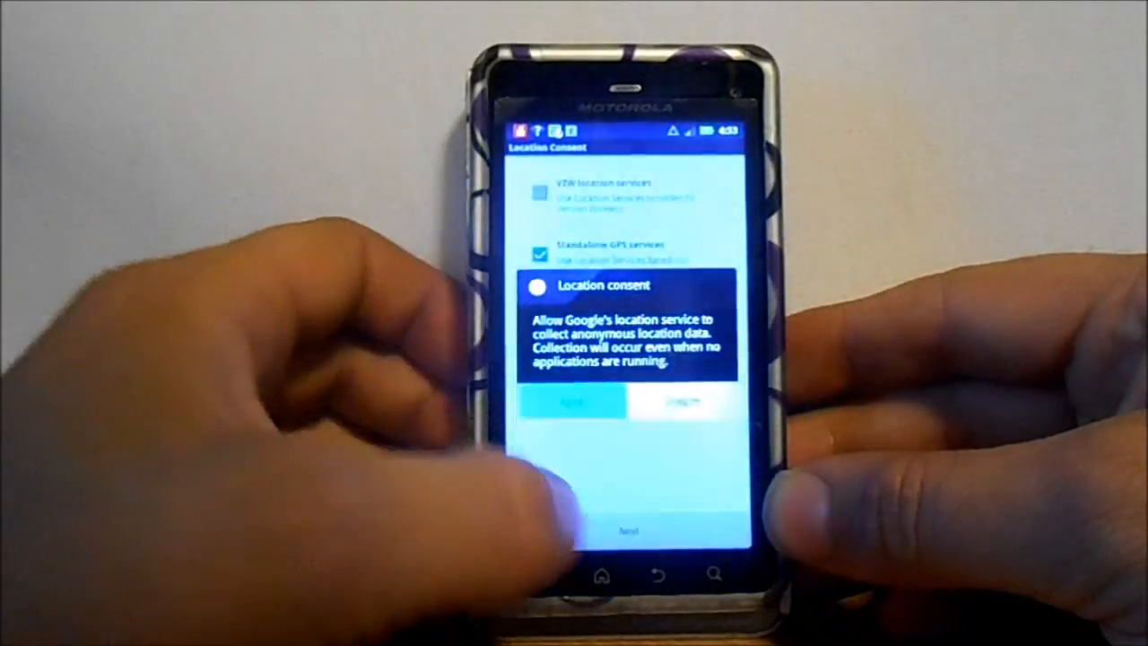
Agree to location consent so the Droid 3 setup moves on to Guided Tours
click(576, 404)
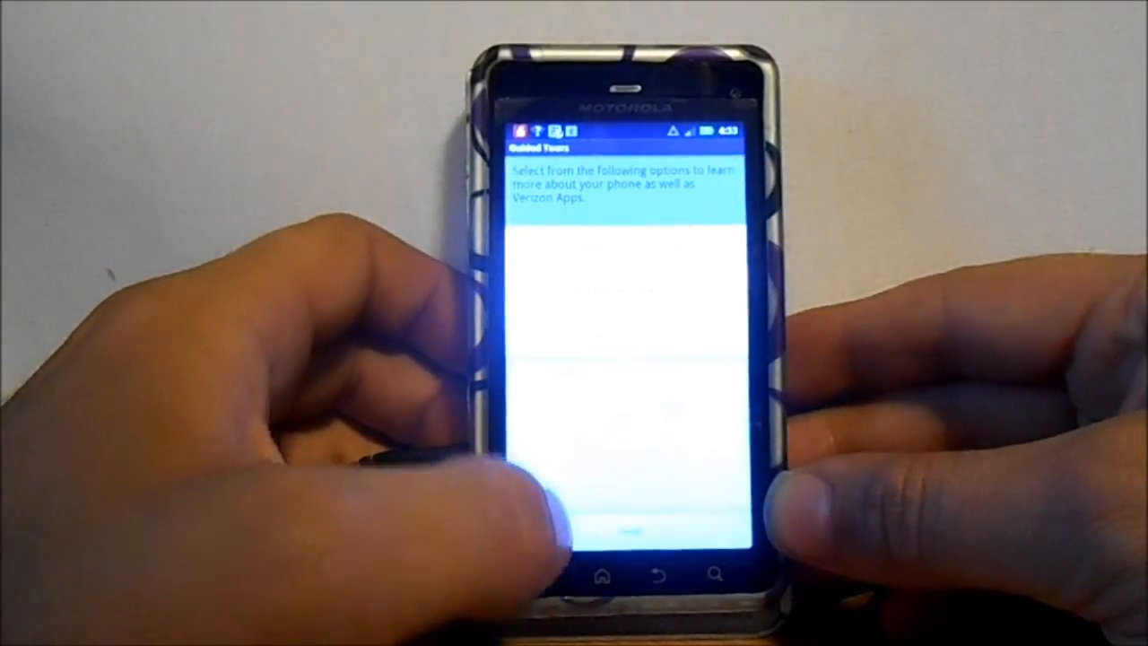